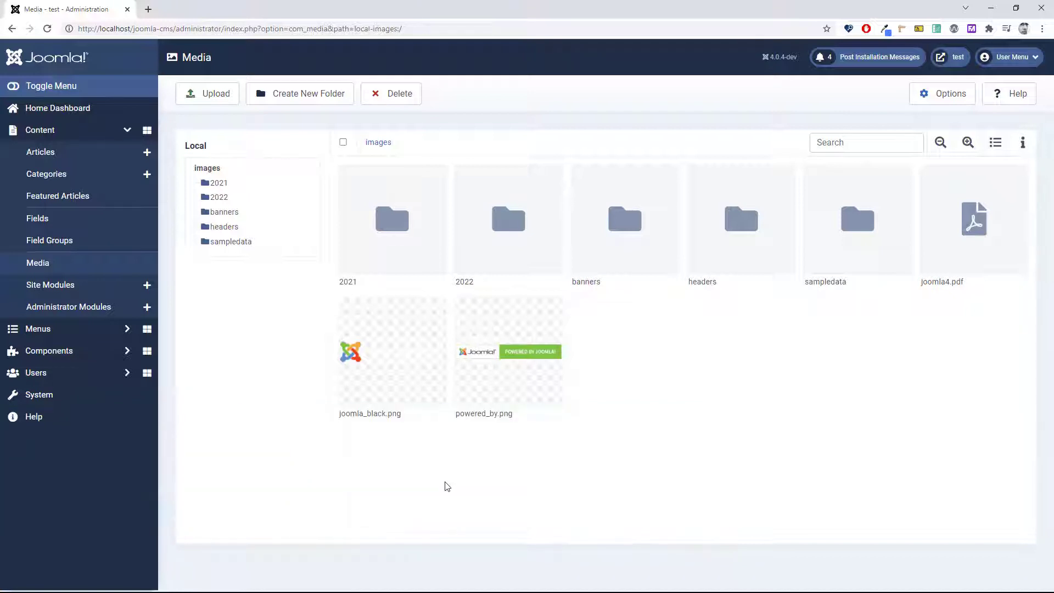
mouse_move(451, 478)
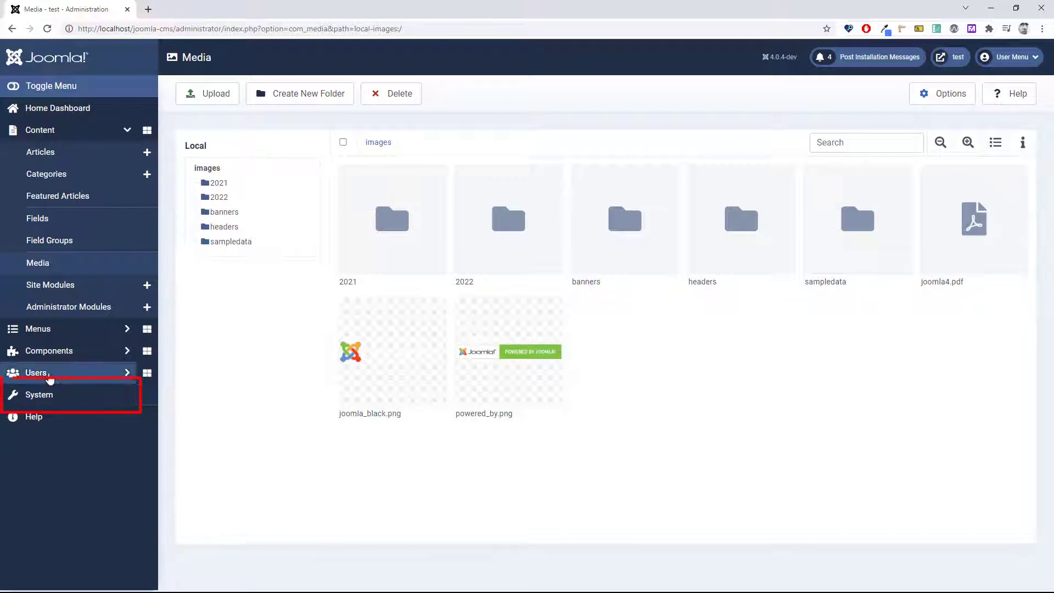
Open the Plugins list and filter it by 'filesystem' to find FileSystem - Local.
left_click(39, 395)
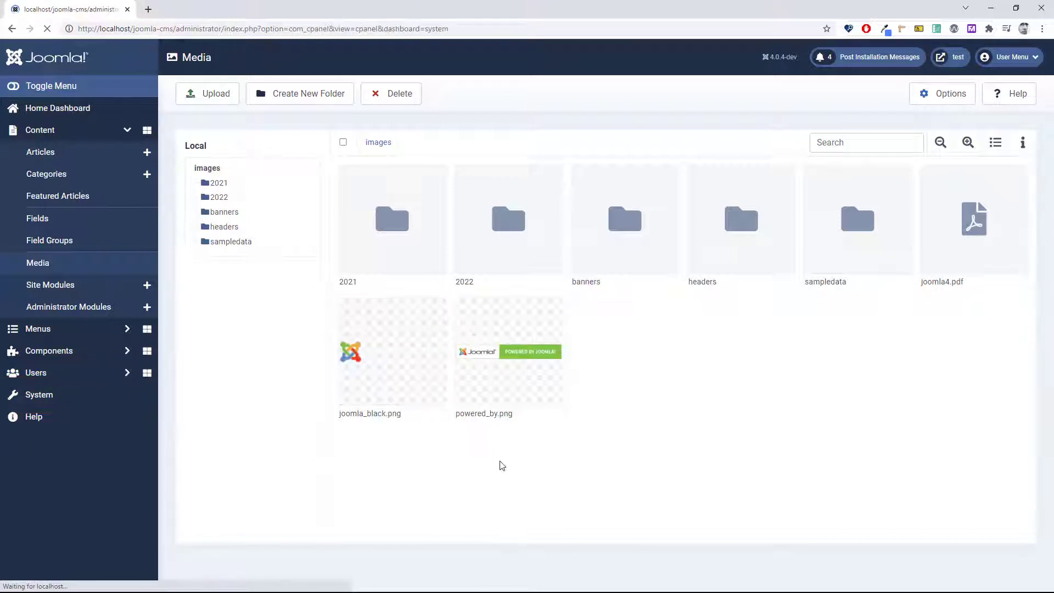
left_click(39, 217)
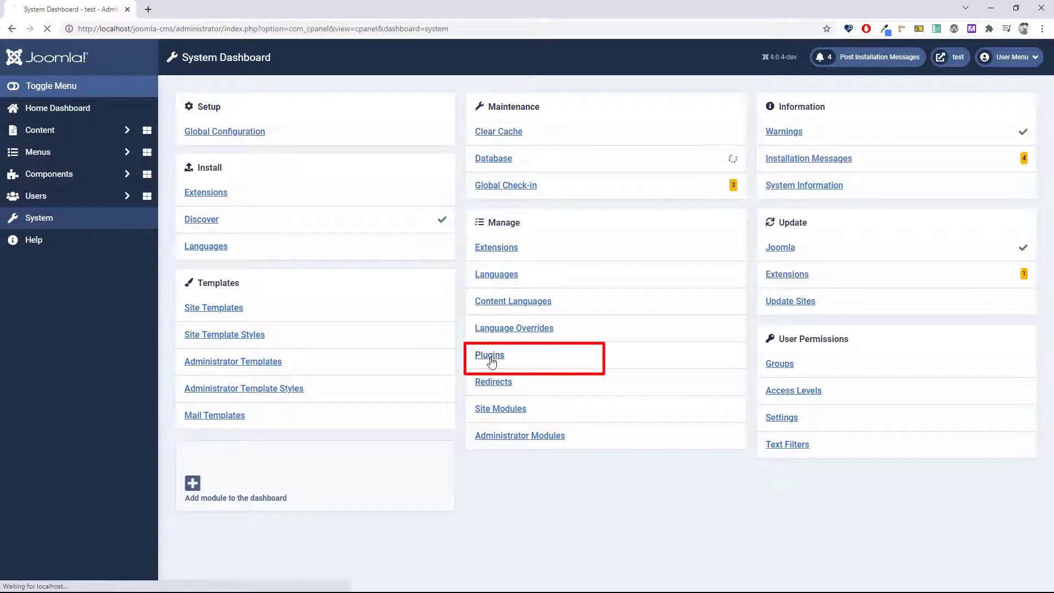
left_click(488, 355)
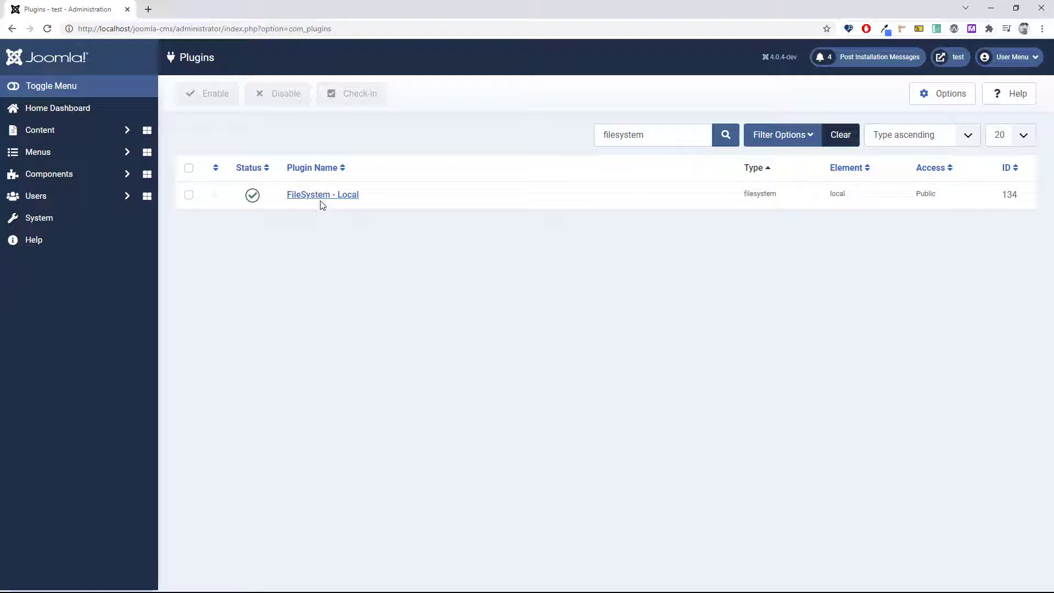
mouse_move(322, 194)
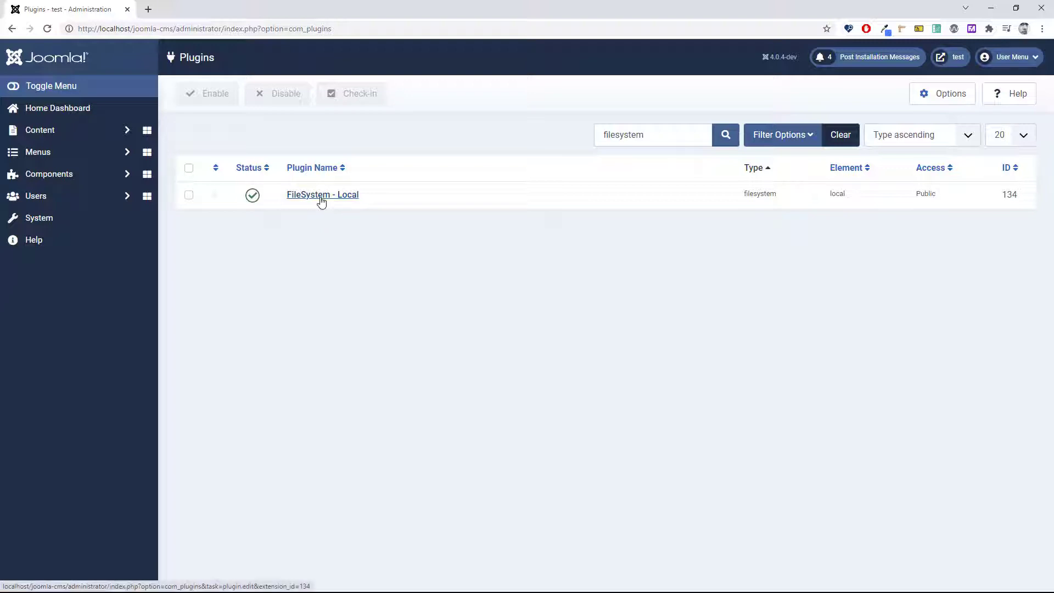
Add docs as a second FileSystem - Local directory beside images and save the plugin.
left_click(322, 194)
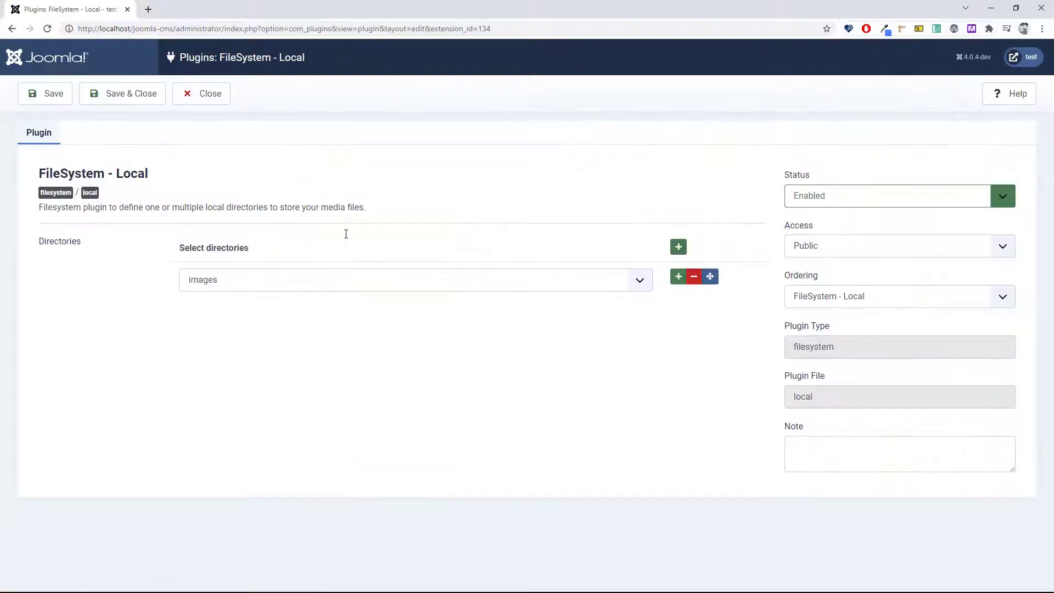
left_click(638, 279)
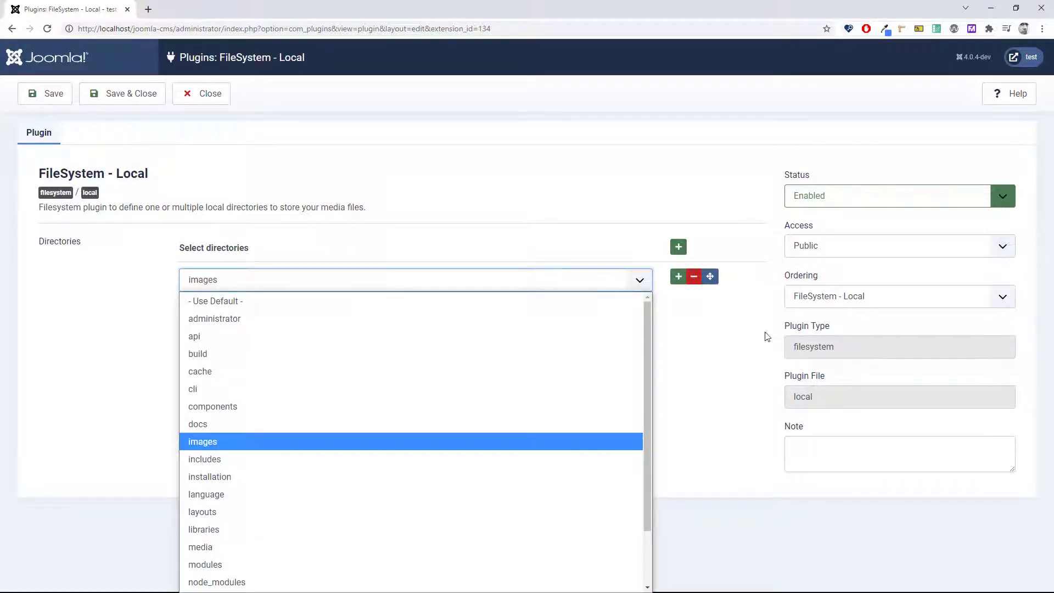
left_click(678, 275)
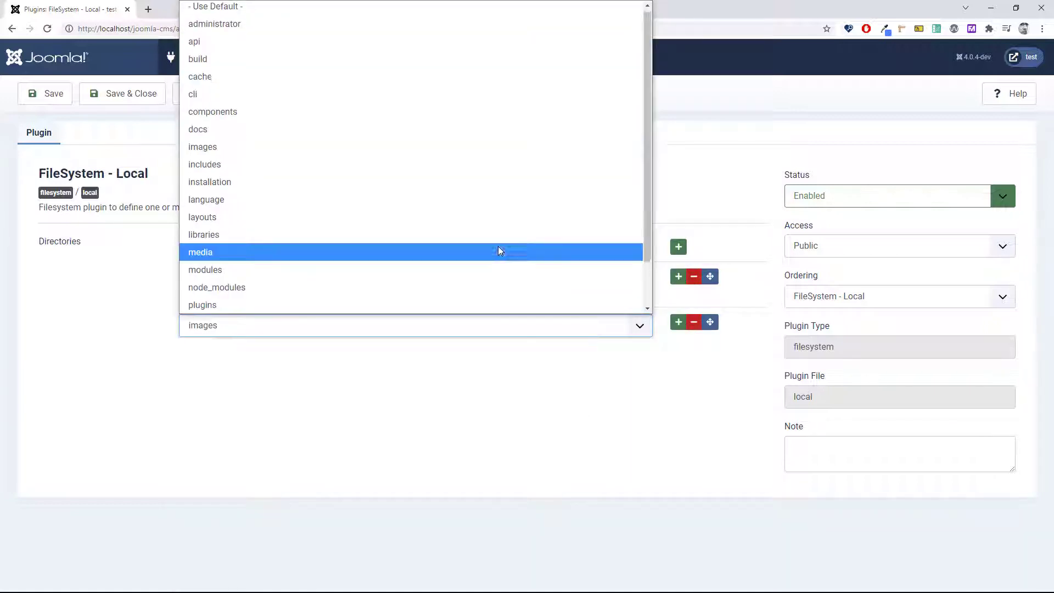
scroll("down", 3)
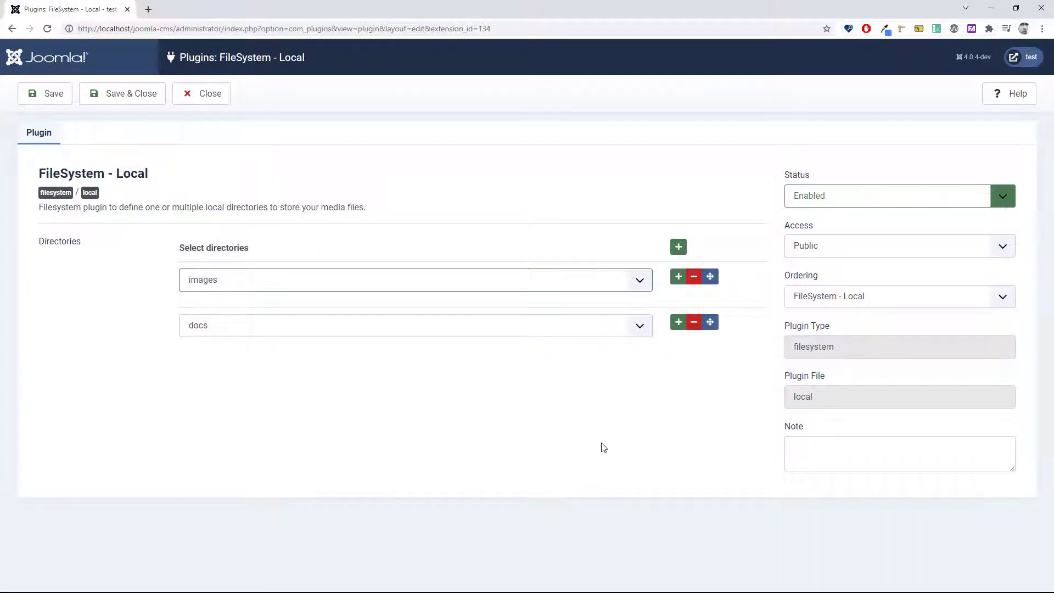
mouse_move(405, 383)
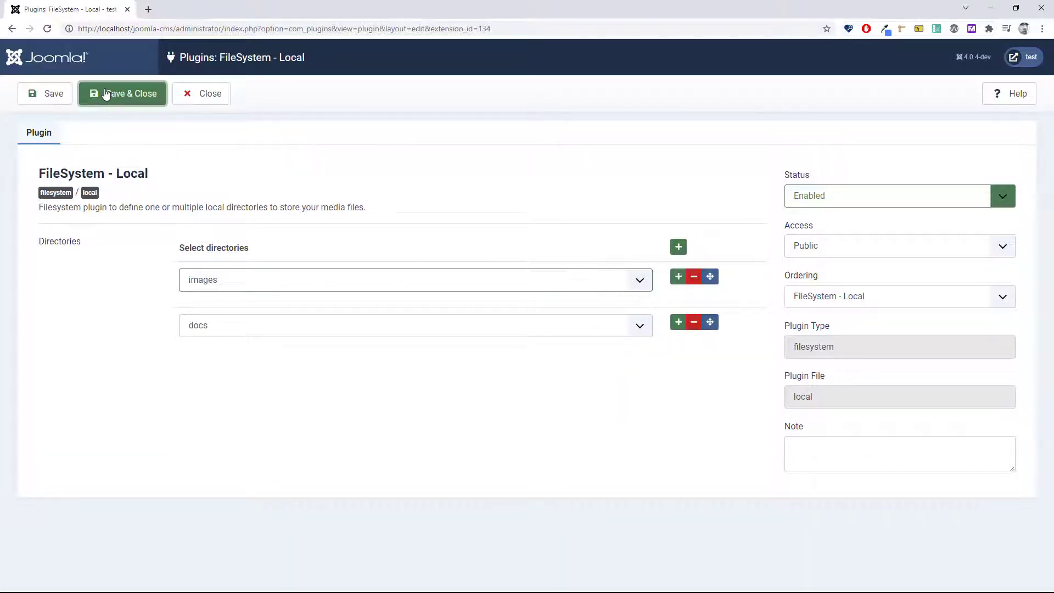
left_click(122, 93)
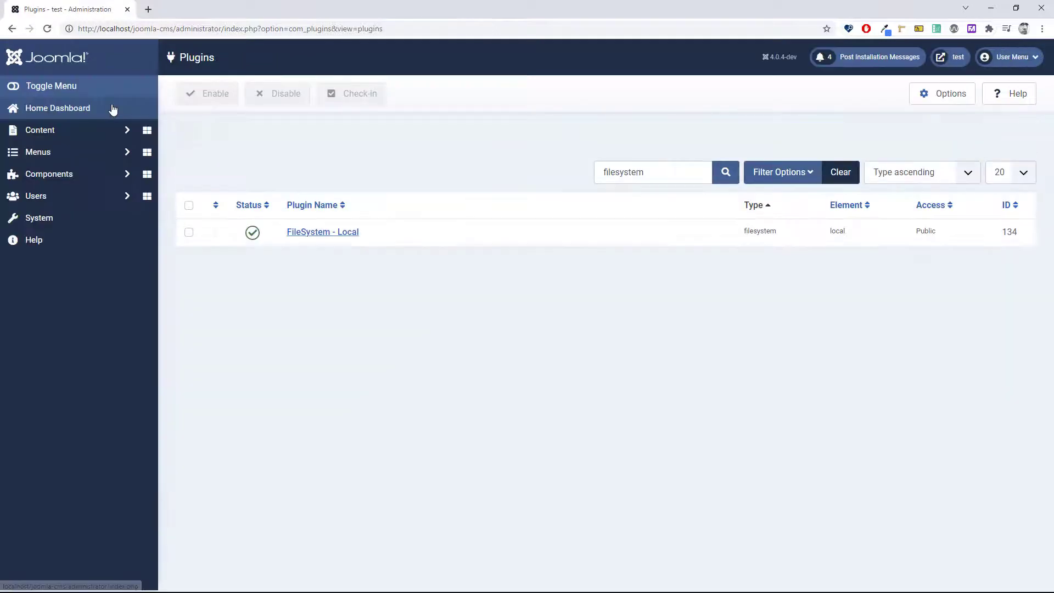
left_click(40, 129)
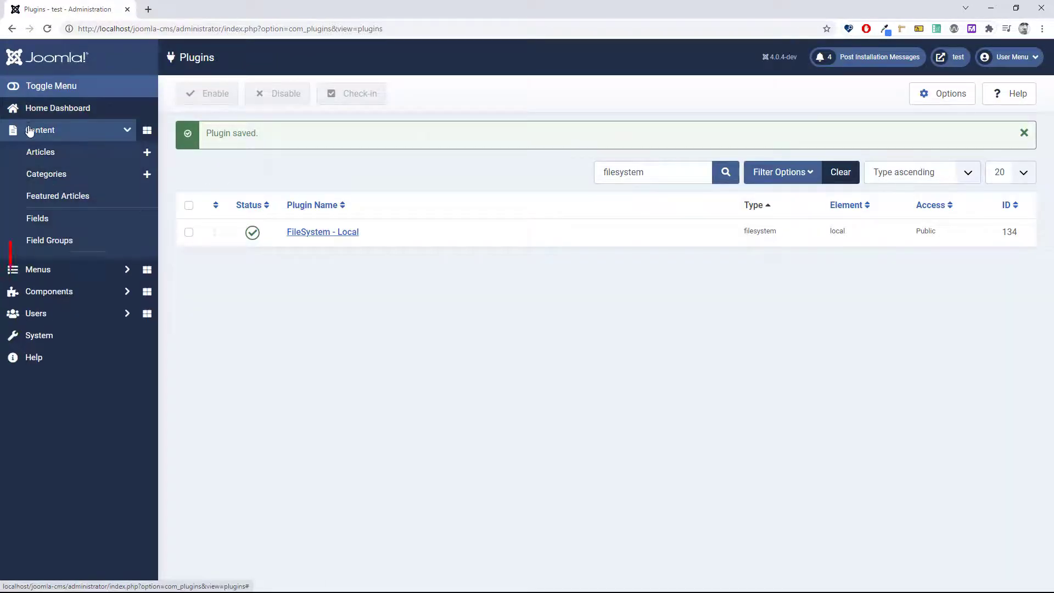
left_click(37, 263)
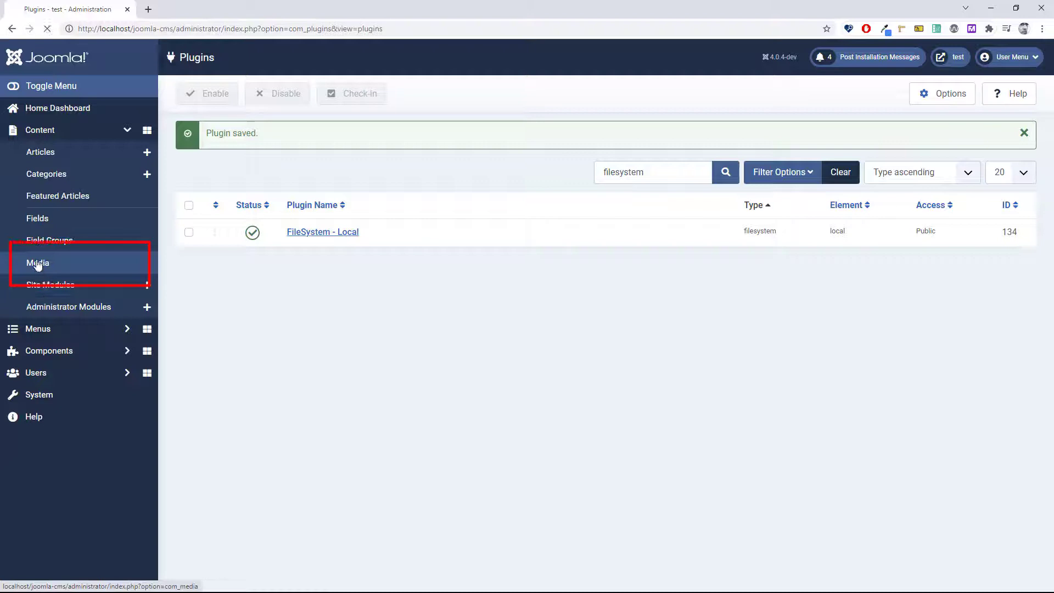
Browse the docs folder in the Media manager's Local tree, showing joomla4 2.pdf.
left_click(38, 263)
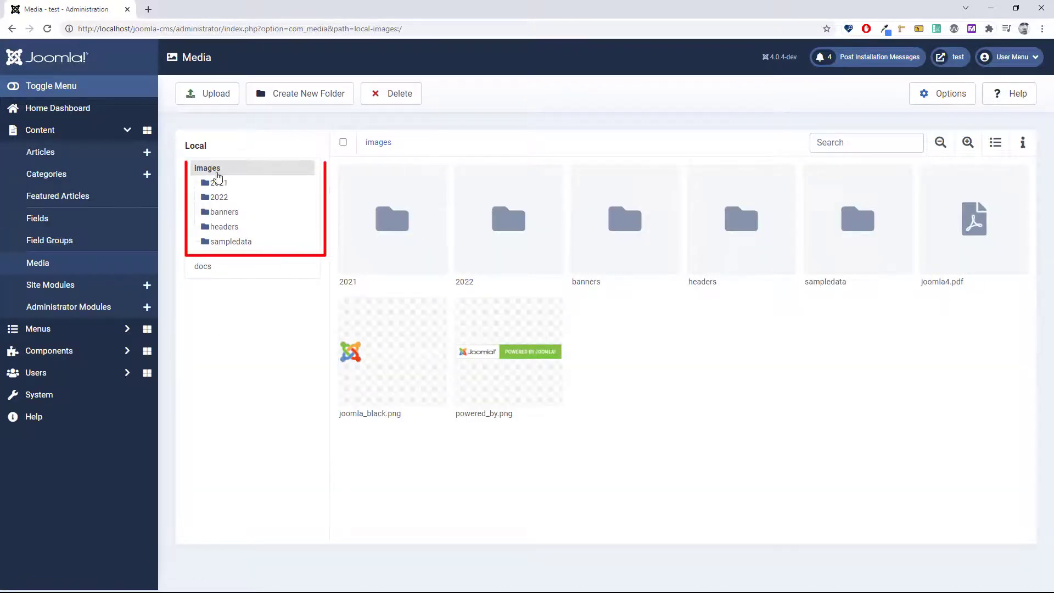
left_click(203, 266)
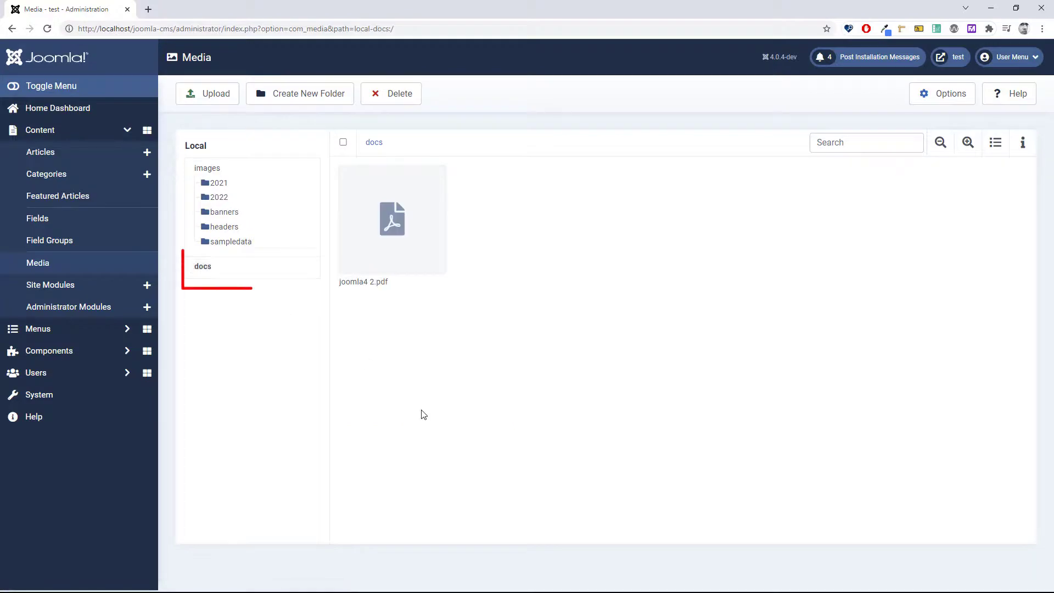